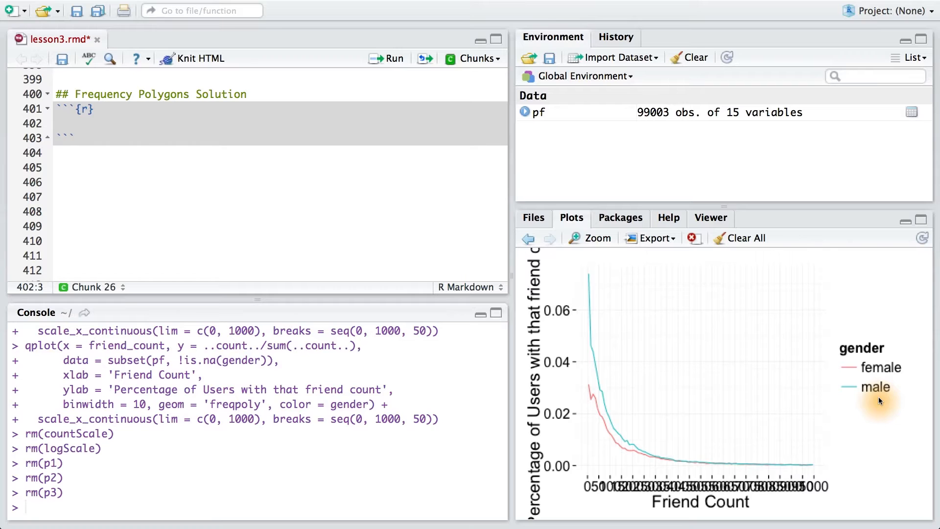
mouse_move(876, 383)
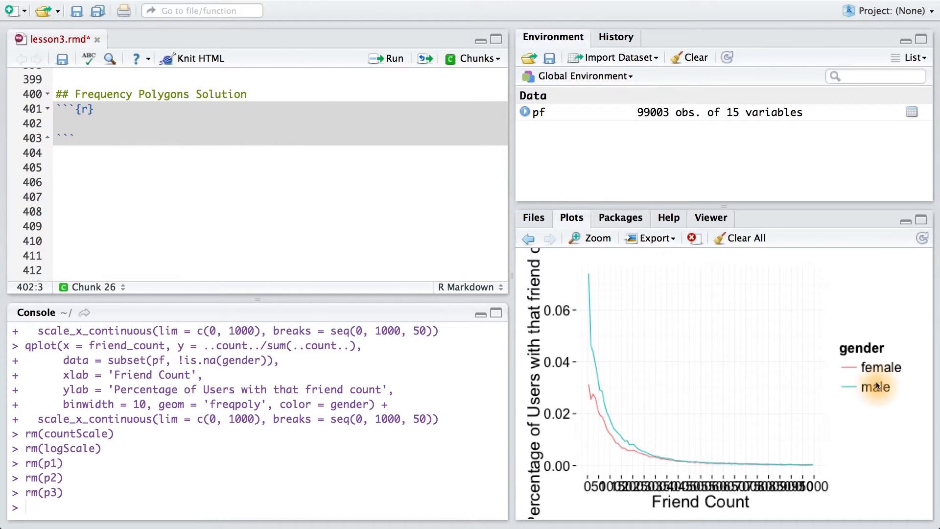
mouse_move(872, 402)
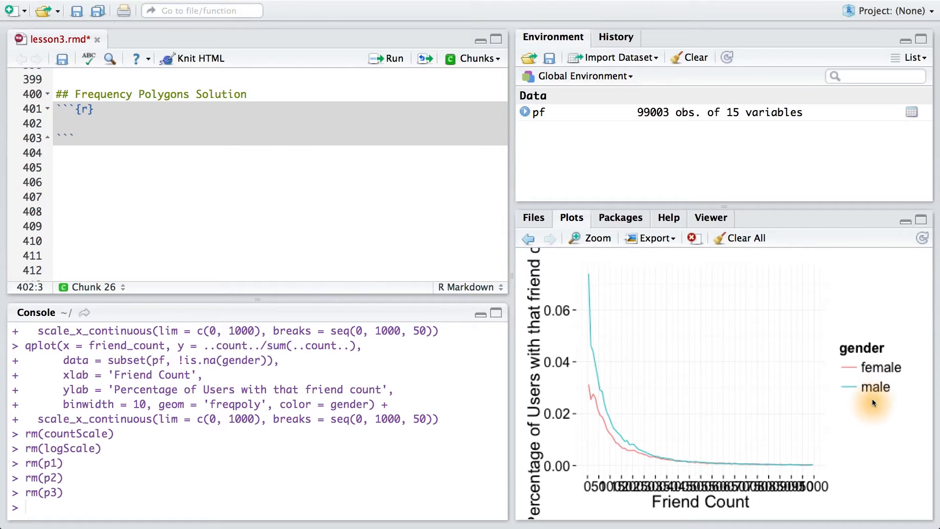
mouse_move(867, 407)
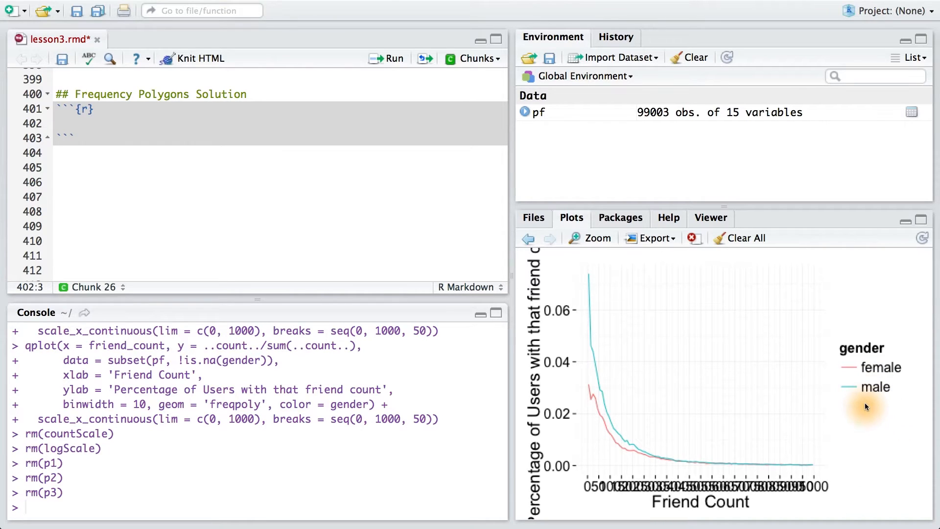
mouse_move(896, 384)
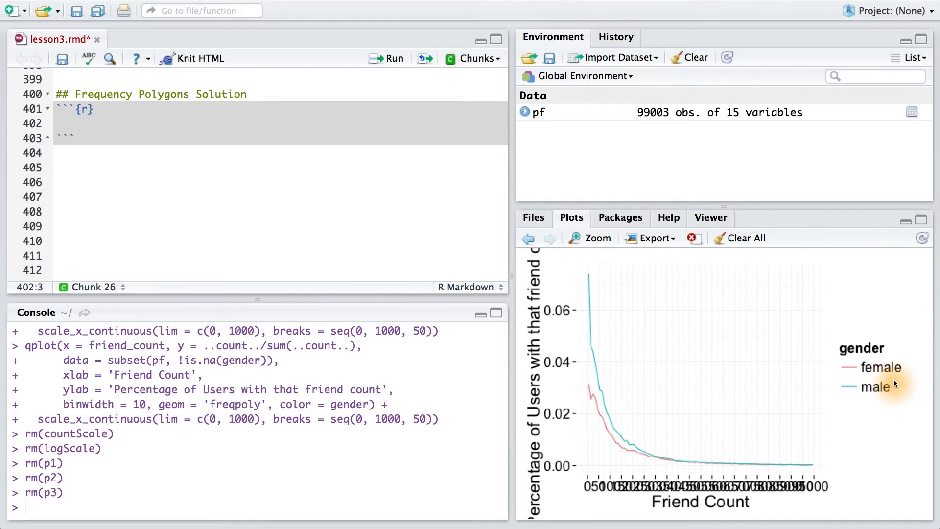
mouse_move(895, 390)
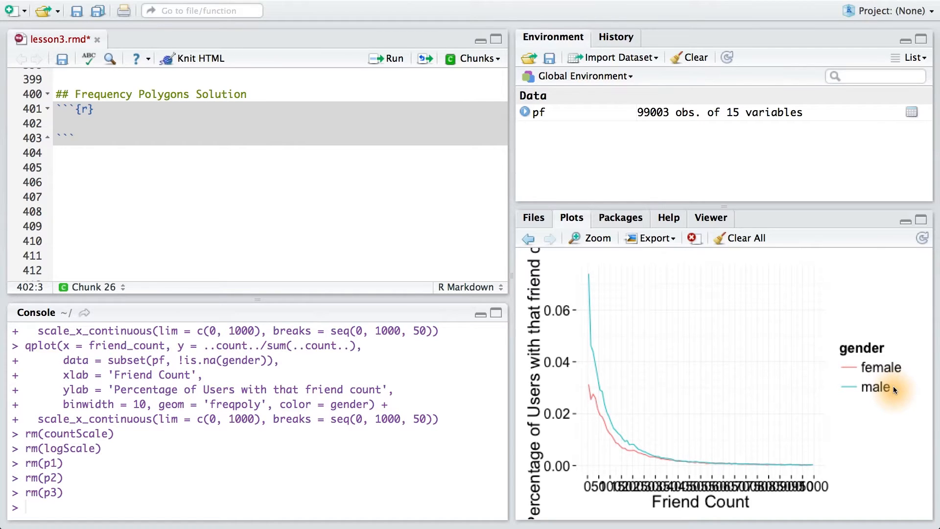
List pf's 15 column names with names(pf) in the Console
type("names(pf")
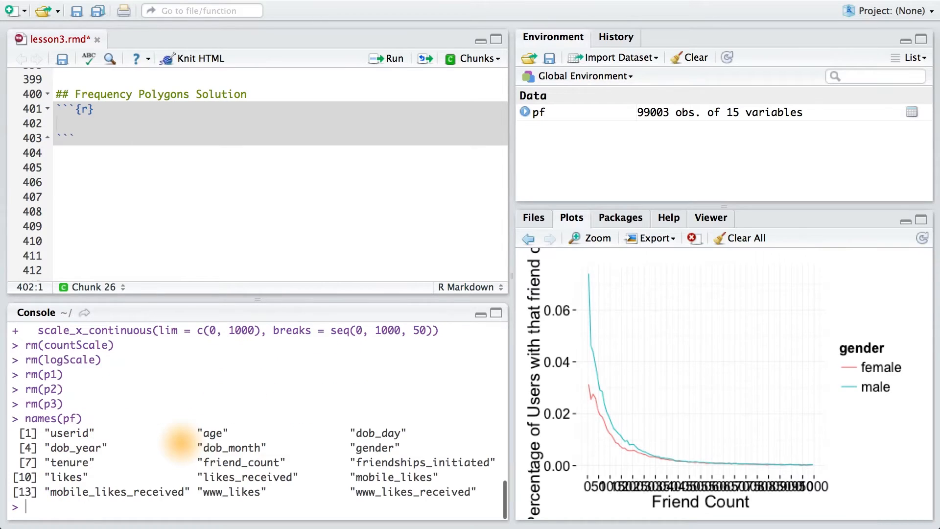
mouse_move(175, 468)
type("qplot(x = www_likes, data = pf)")
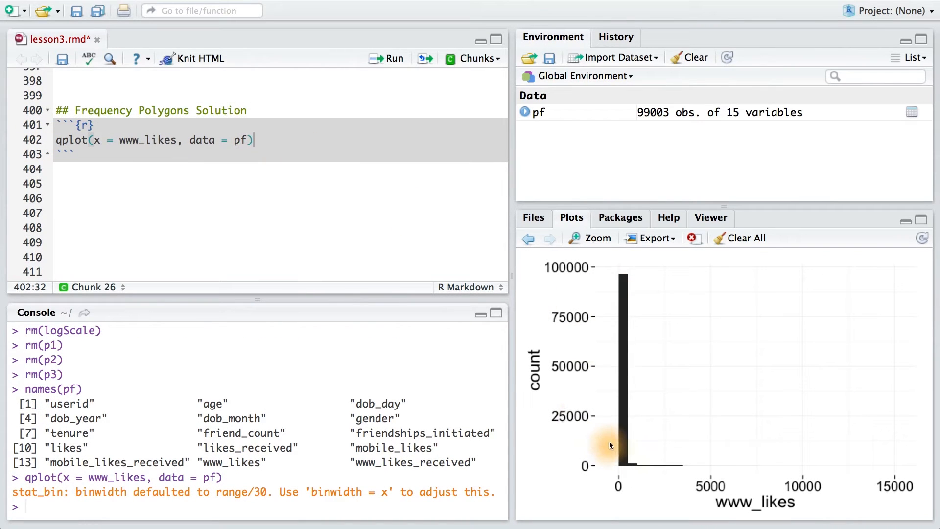
mouse_move(486, 357)
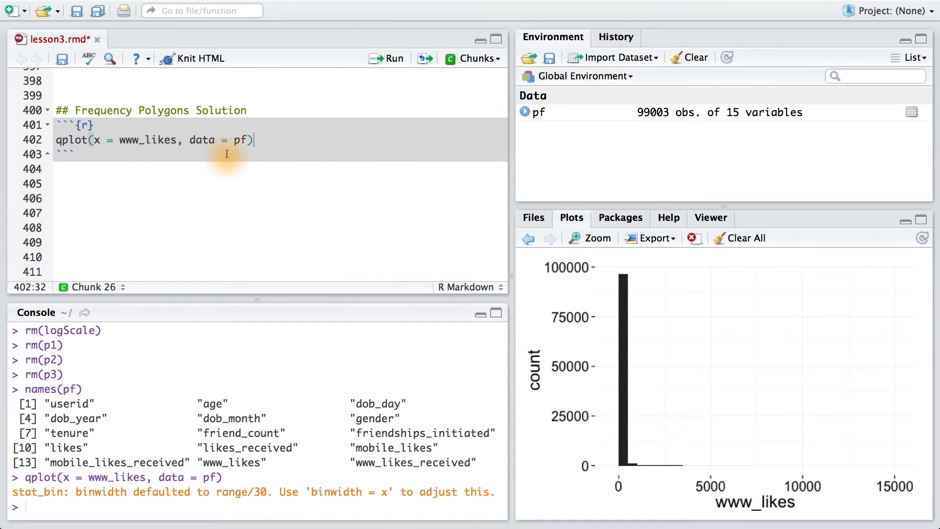
Edit the qplot call to freqpoly of www_likes by gender on subset(pf, !is.na(gender)) with scale_x_continuous() and run it
left_click(387, 58)
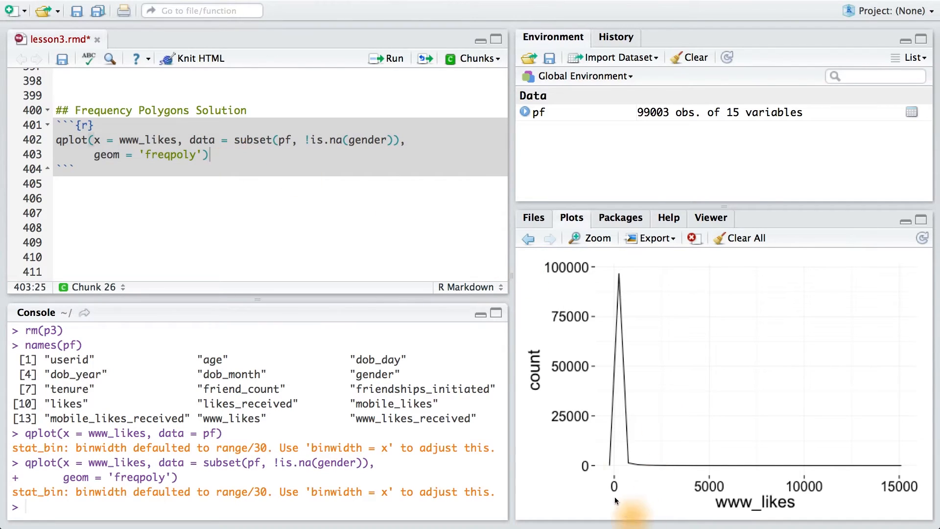
mouse_move(832, 484)
type(", color = gender")
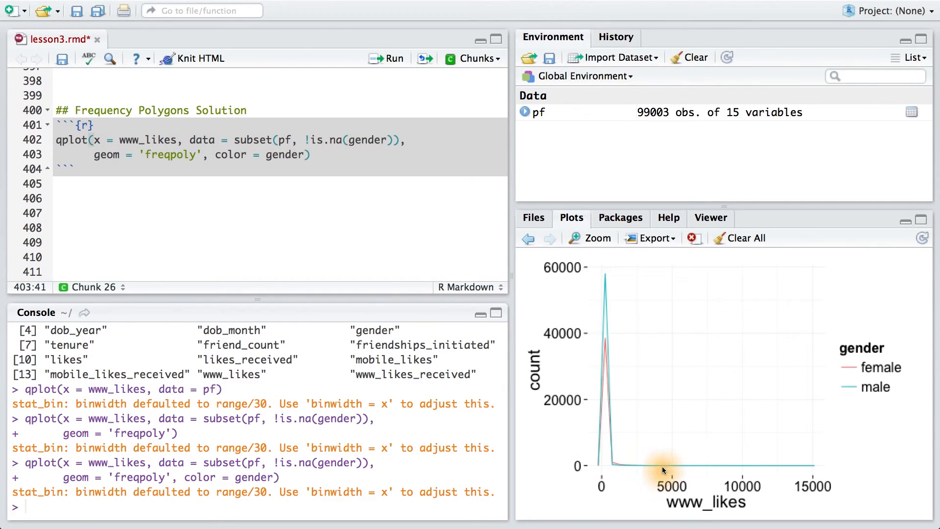
mouse_move(583, 480)
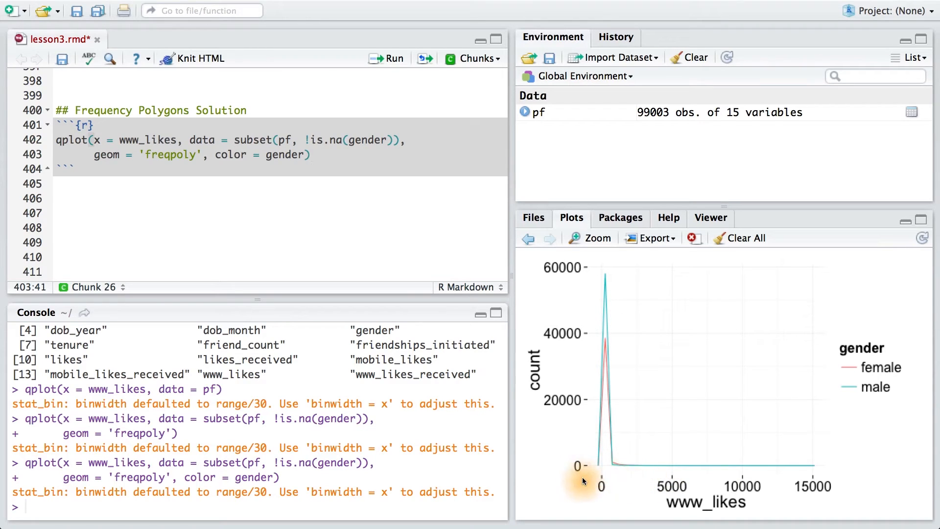
mouse_move(856, 480)
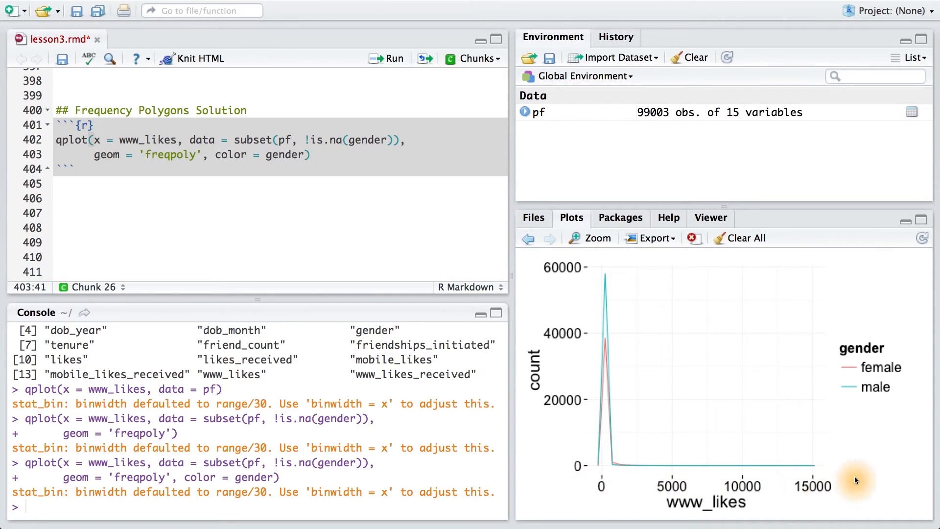
left_click(387, 58)
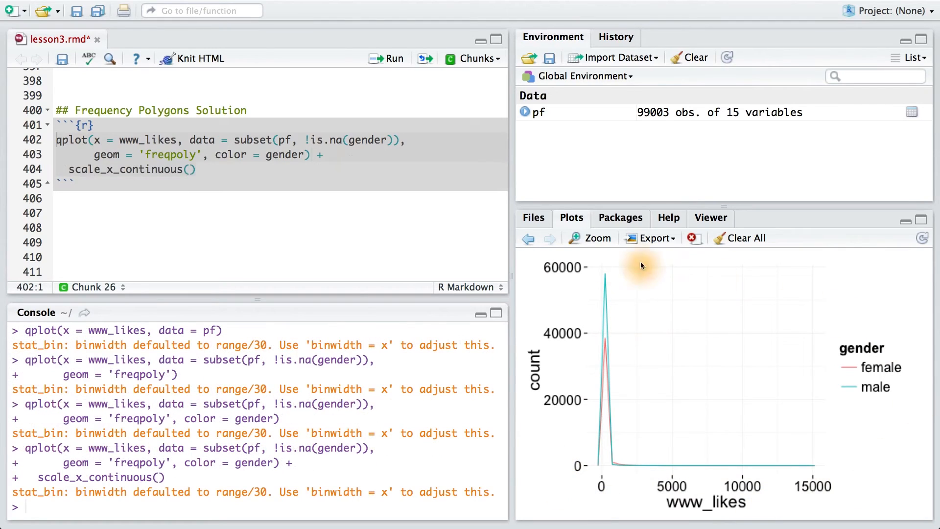
Inspect the plot enlarged, then replace the x scale with scale_x_log10() and re-run the chunk
left_click(597, 238)
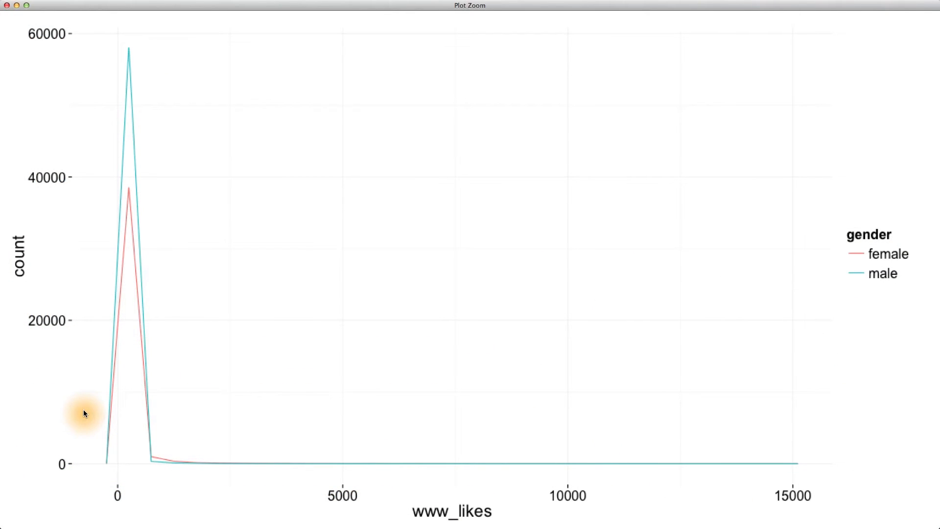
mouse_move(134, 295)
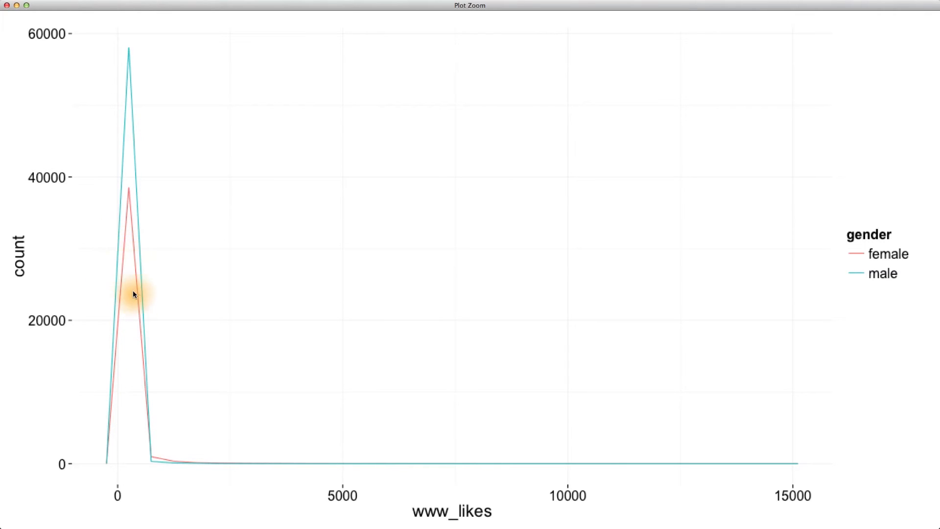
mouse_move(505, 477)
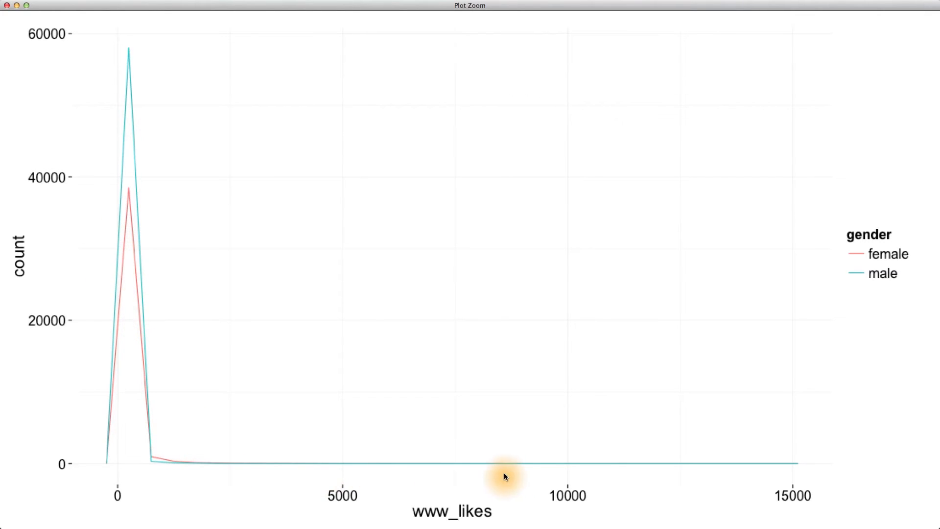
mouse_move(604, 483)
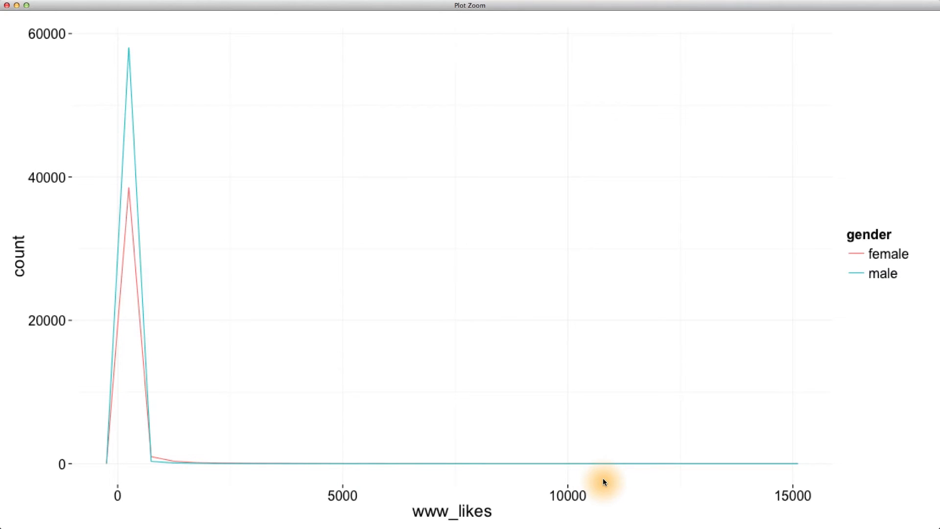
mouse_move(311, 460)
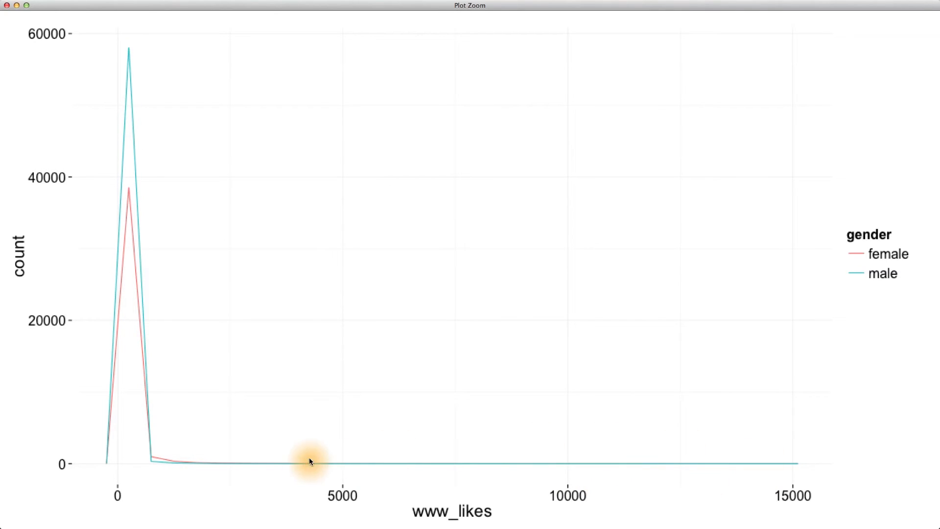
left_click(7, 6)
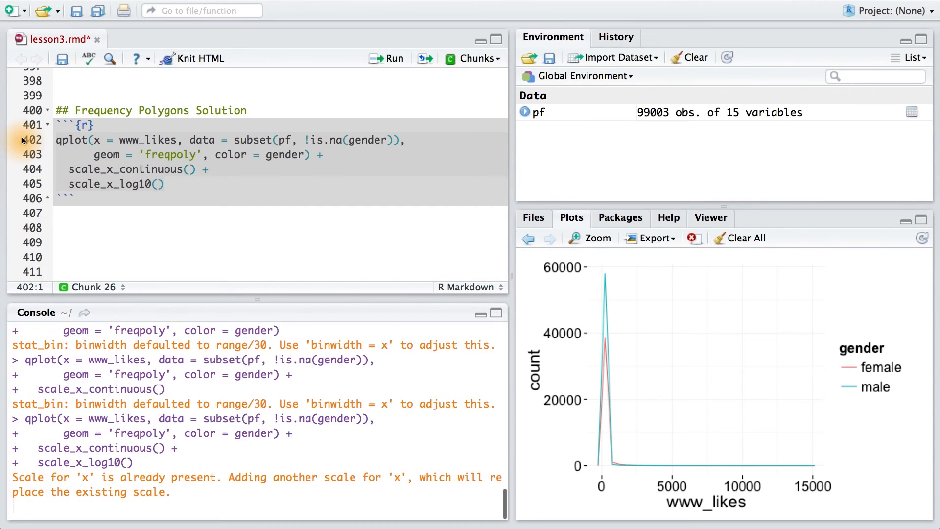
left_click(387, 58)
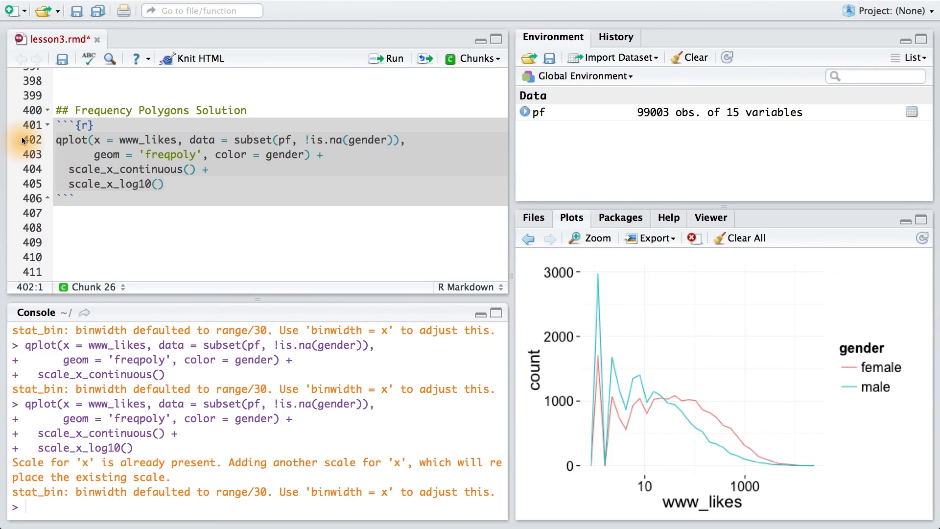
Enlarge the log-scaled frequency polygons in the Plot Zoom window
left_click(597, 238)
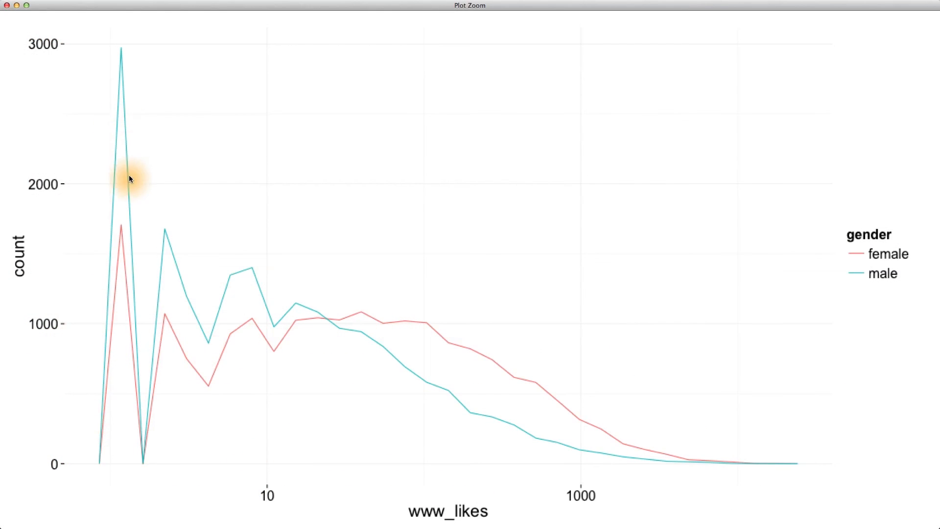
mouse_move(286, 336)
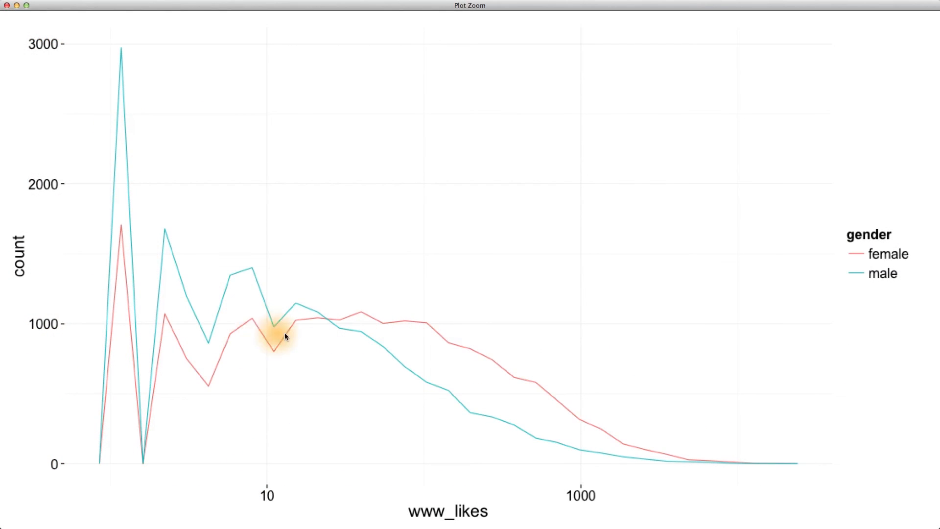
mouse_move(350, 313)
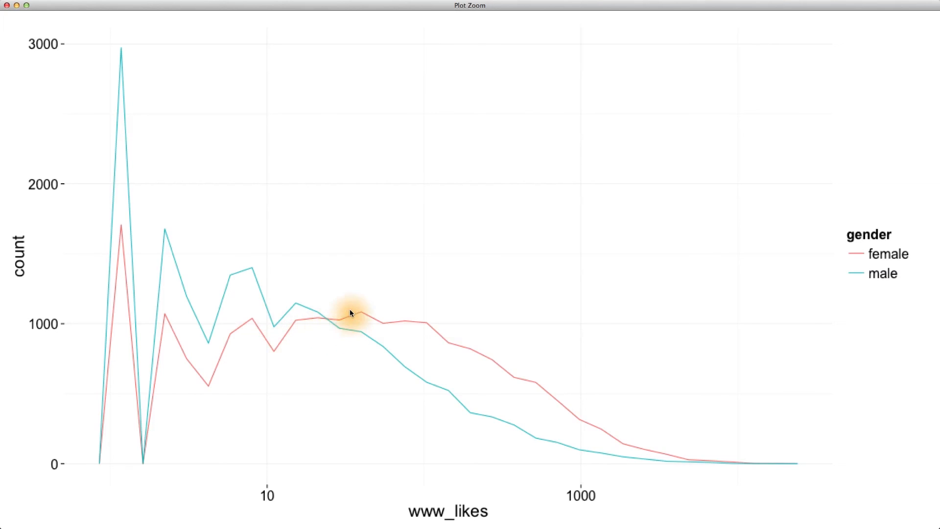
mouse_move(333, 329)
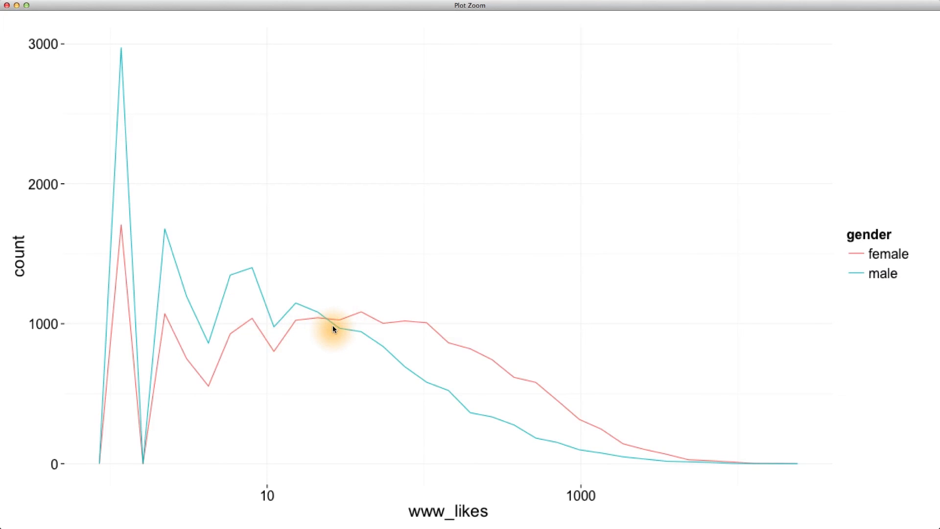